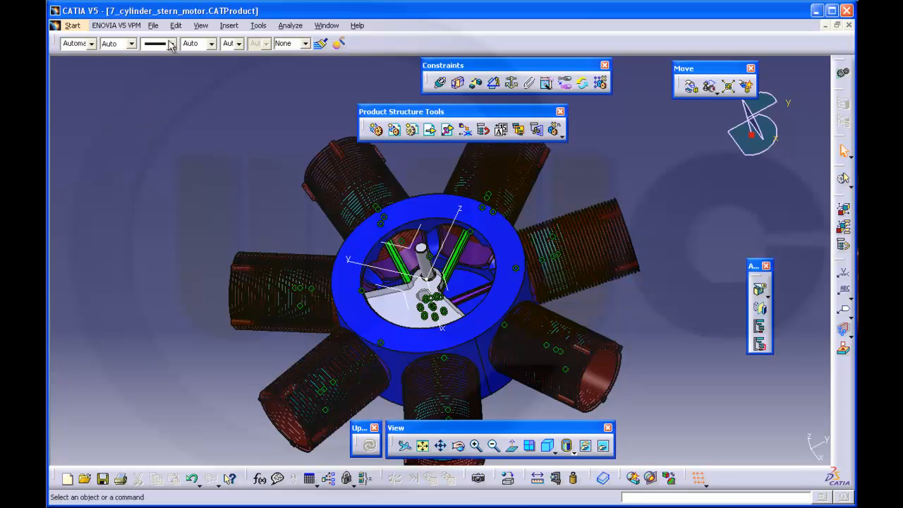
Delete the saved hide_show_planes query from the Search favourites via Edit > Search.
left_click(175, 25)
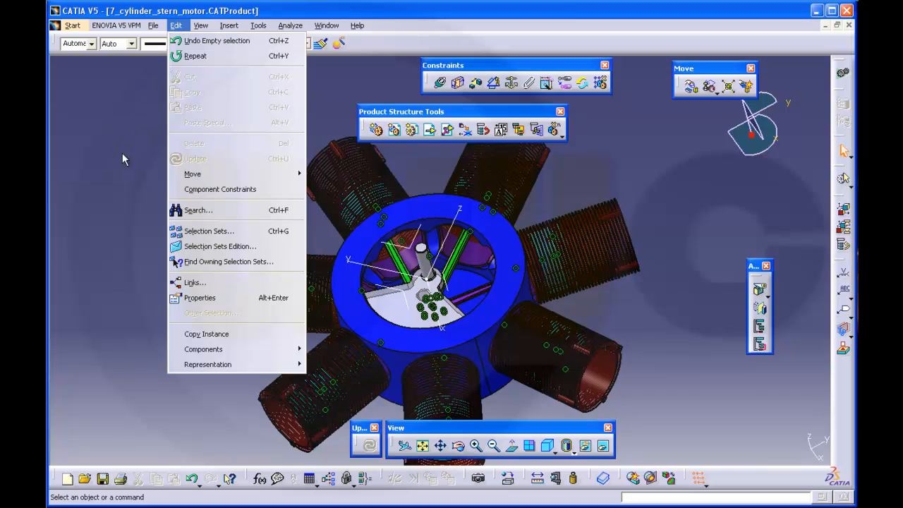
left_click(197, 209)
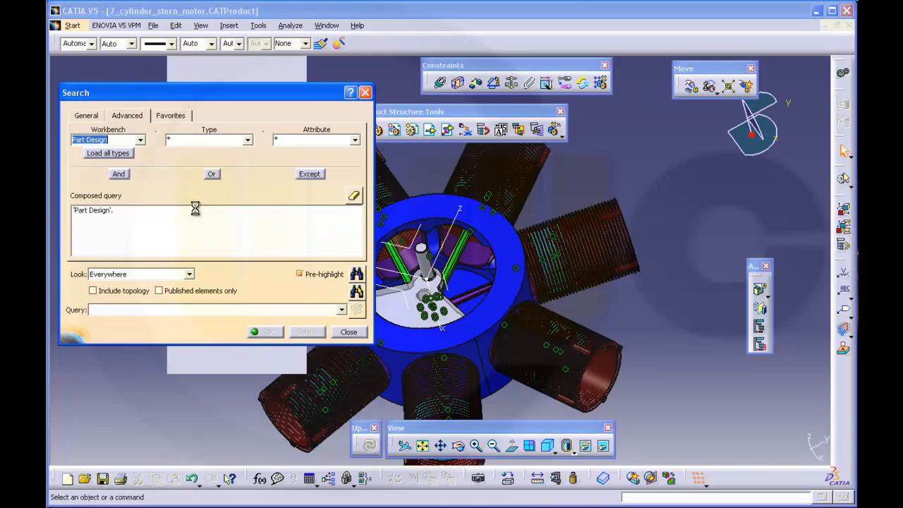
left_click(169, 116)
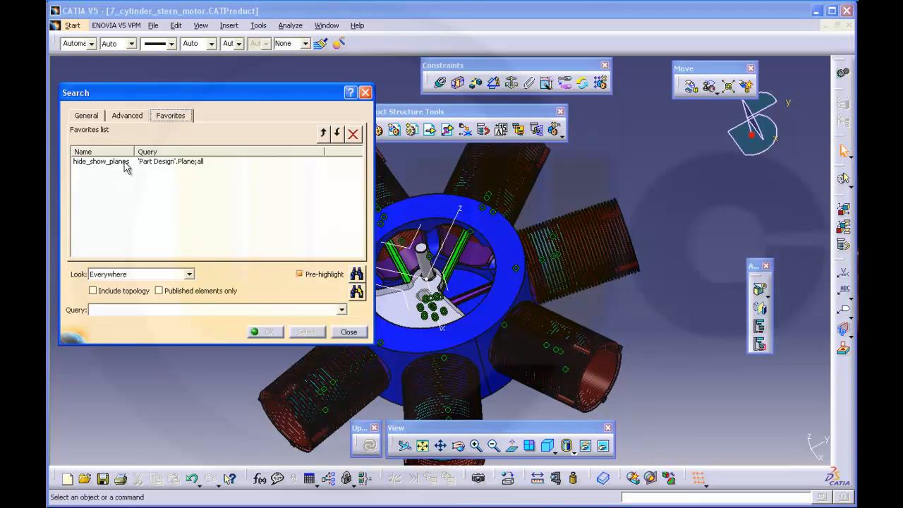
left_click(100, 160)
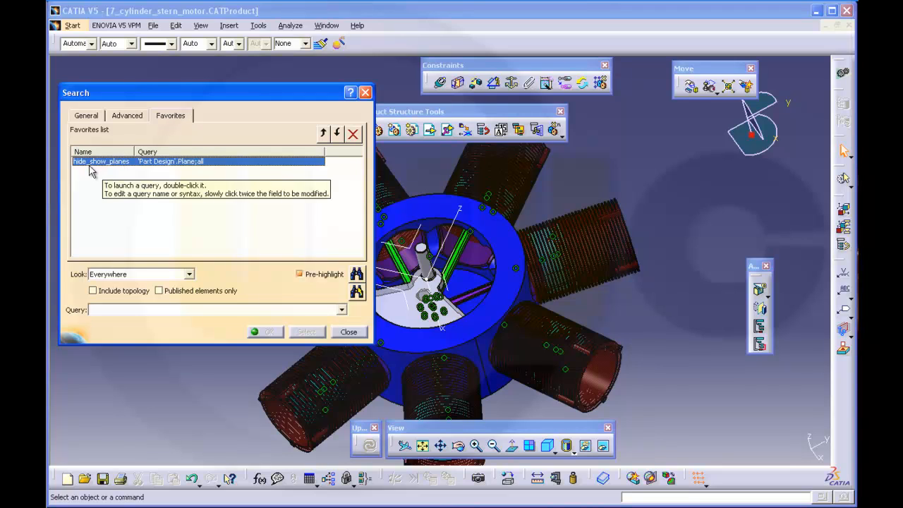
mouse_move(353, 134)
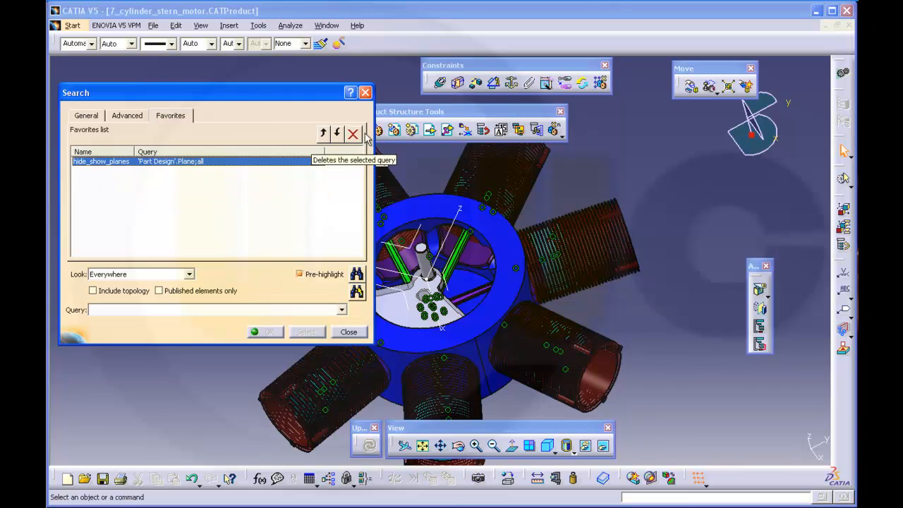
left_click(353, 132)
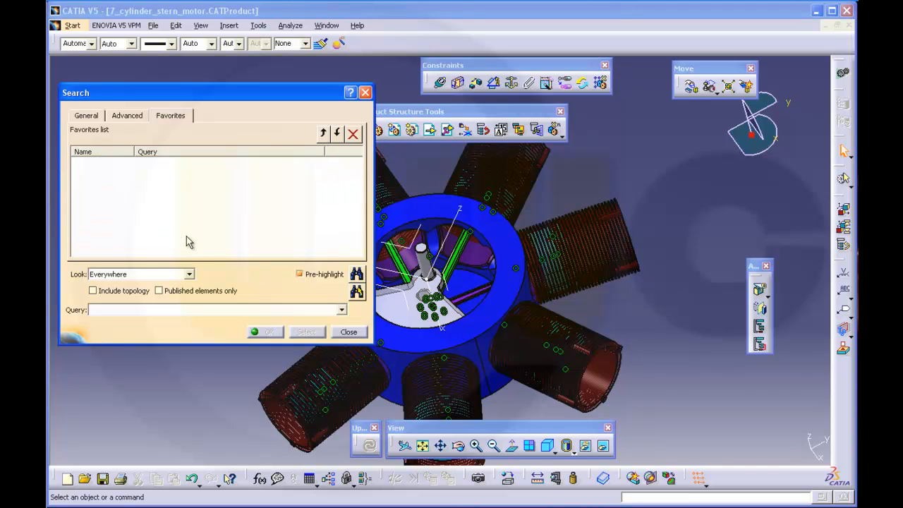
Return to the General search criteria with Part Design as the workbench to search.
left_click(85, 115)
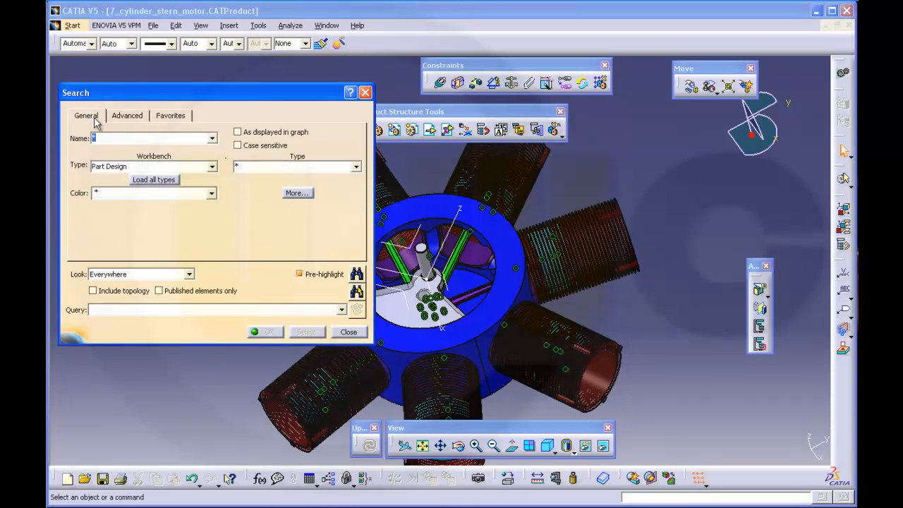
left_click(127, 116)
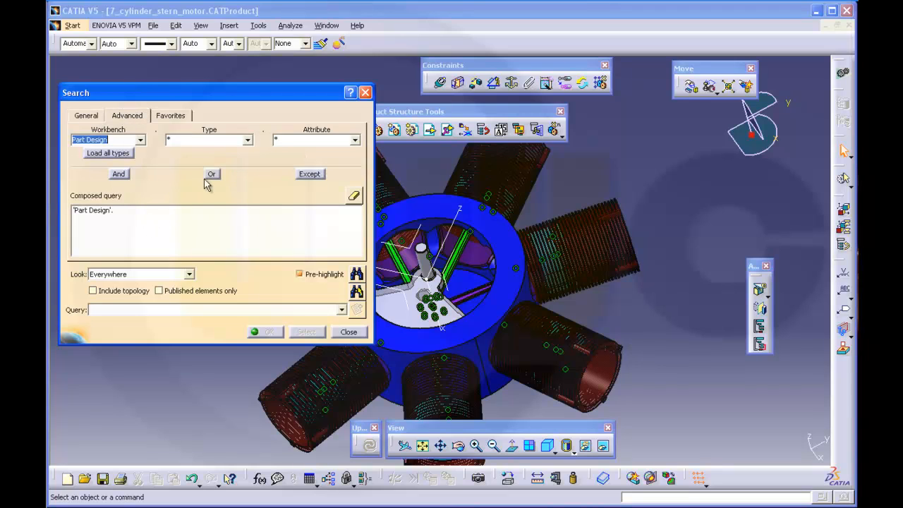
mouse_move(311, 175)
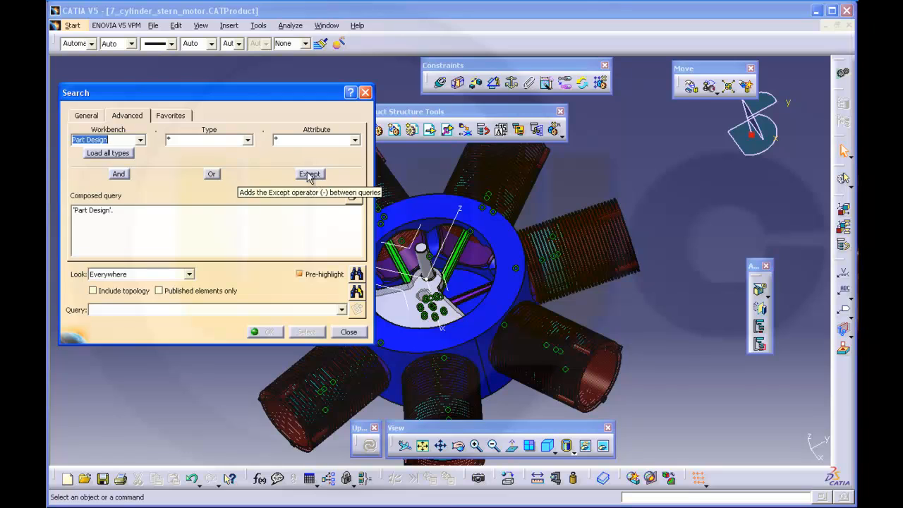
left_click(84, 116)
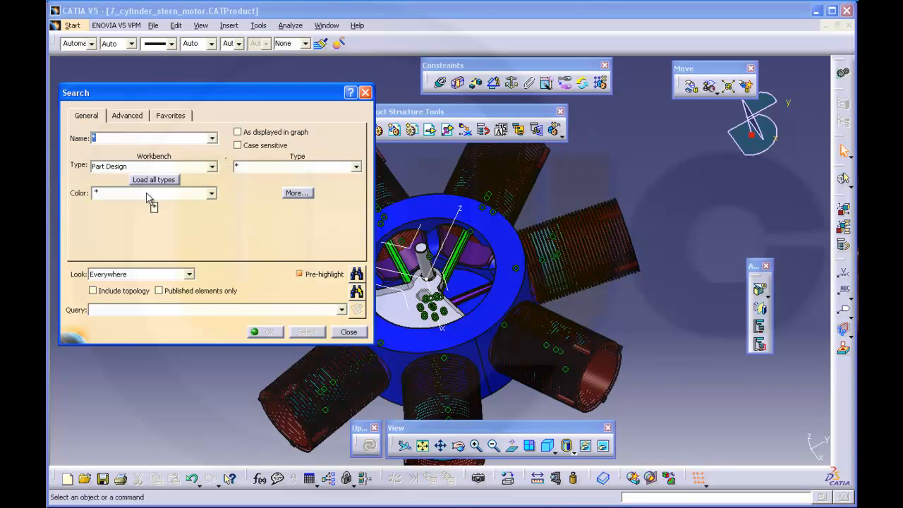
left_click(212, 167)
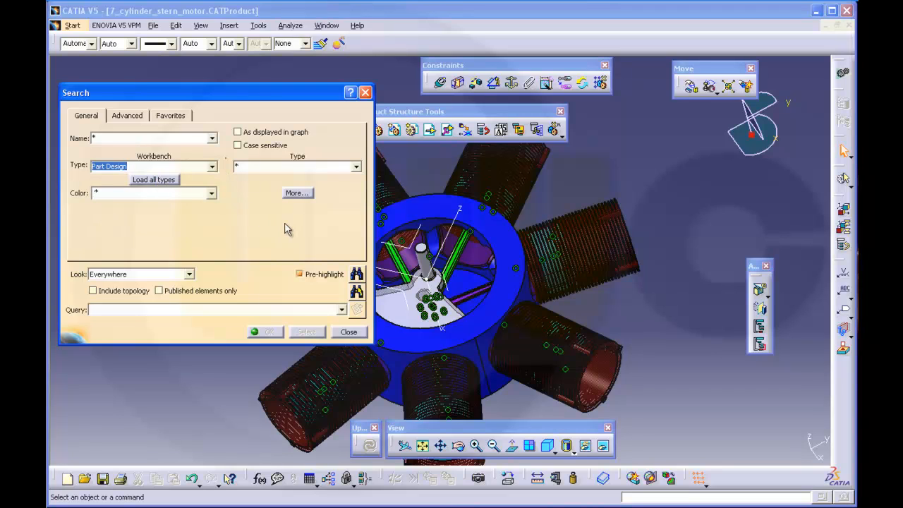
mouse_move(185, 184)
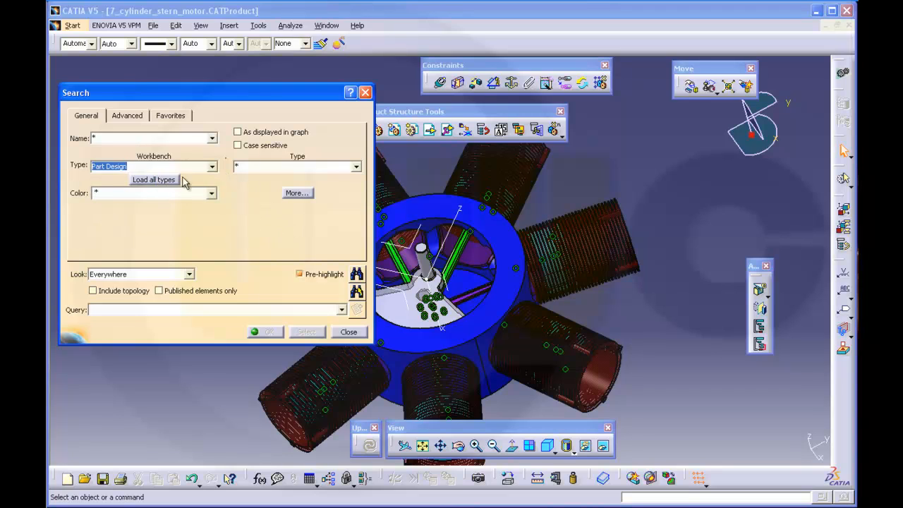
Restrict the Part Design search to the Plane object type.
left_click(356, 167)
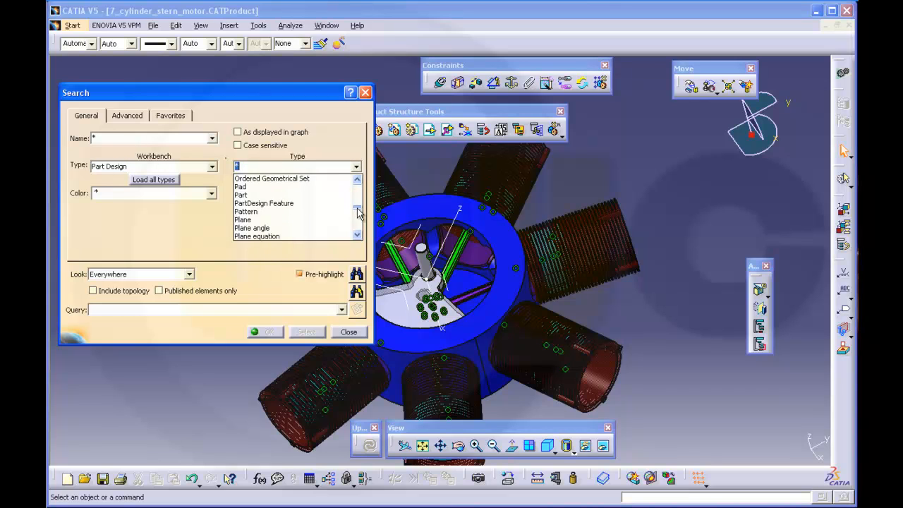
left_click(243, 220)
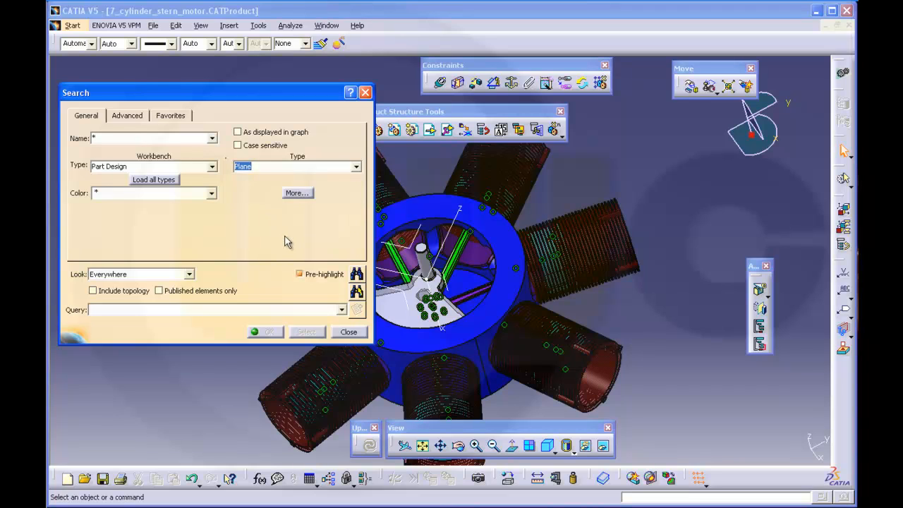
mouse_move(346, 257)
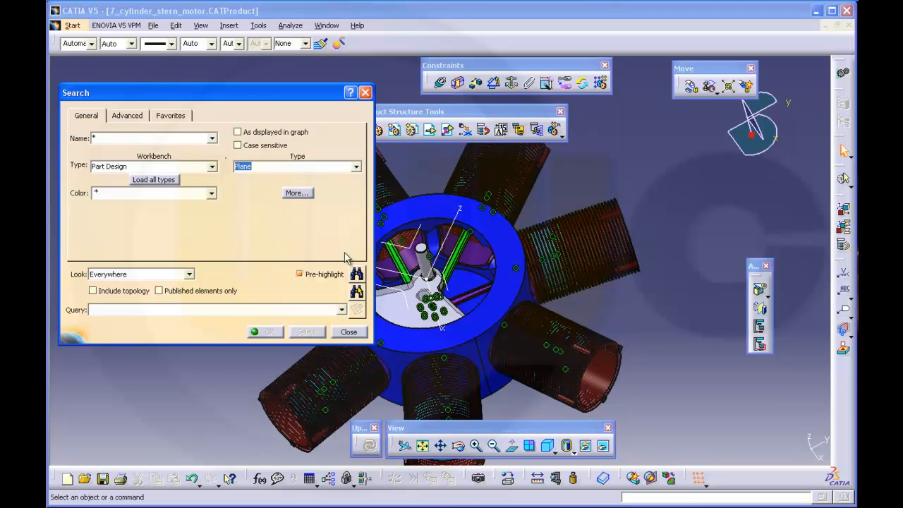
mouse_move(358, 279)
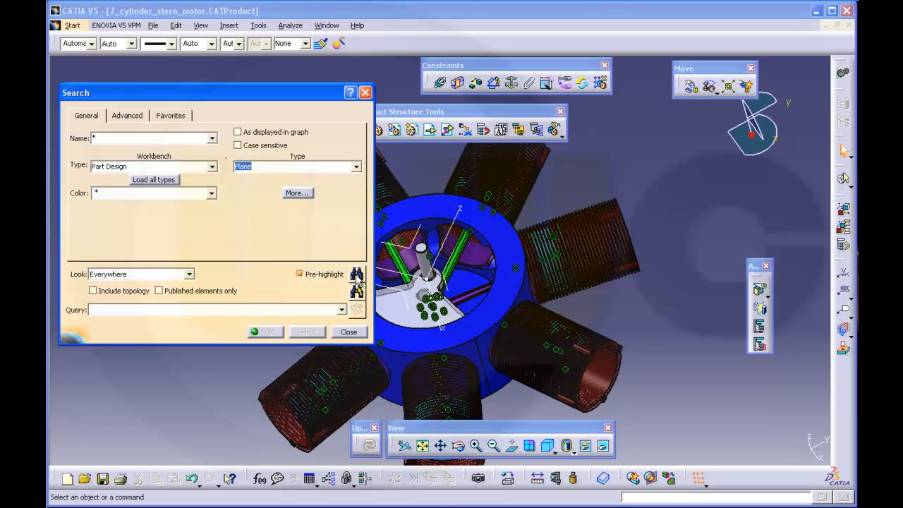
mouse_move(357, 275)
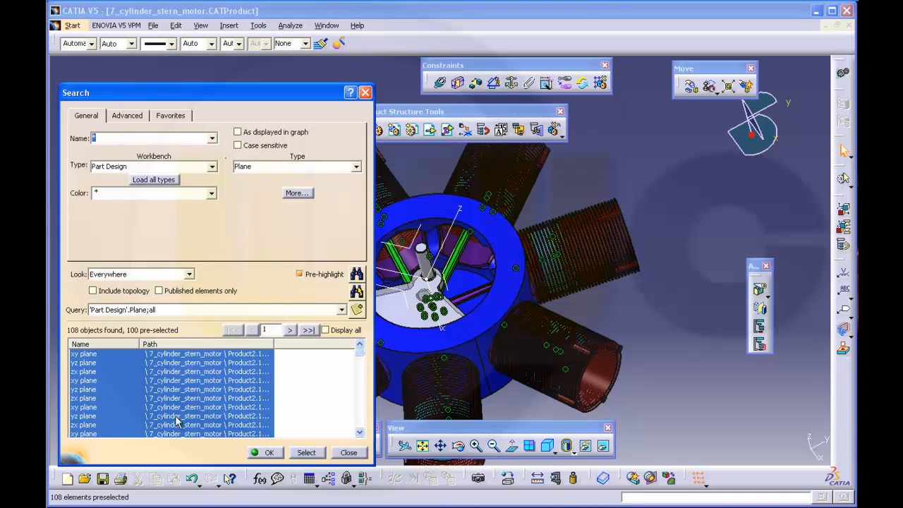
mouse_move(195, 415)
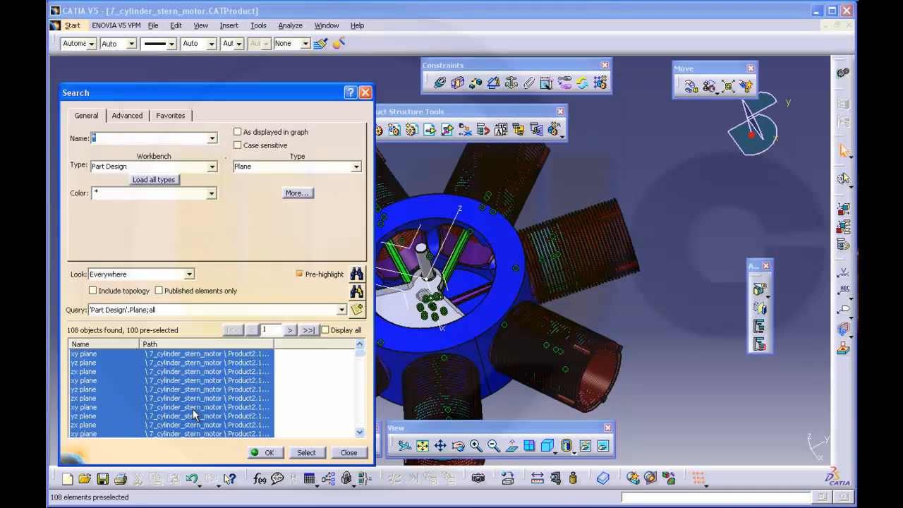
mouse_move(189, 391)
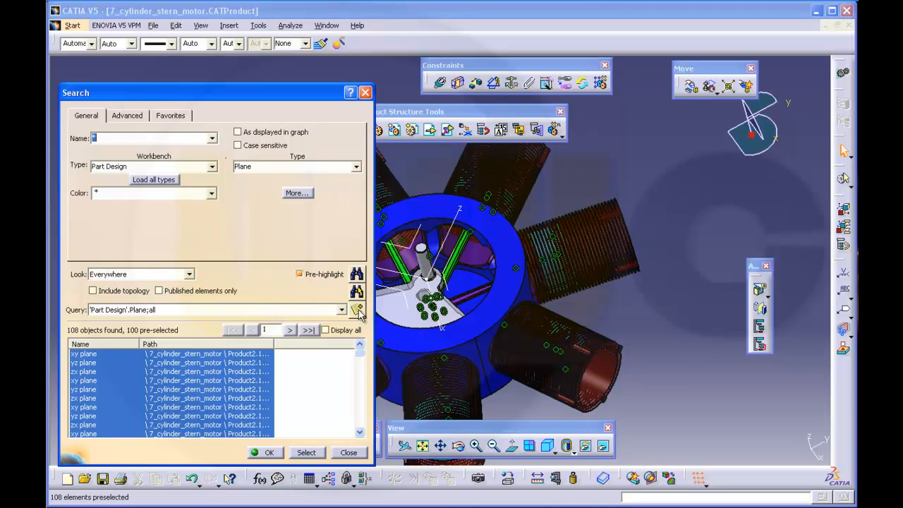
mouse_move(358, 310)
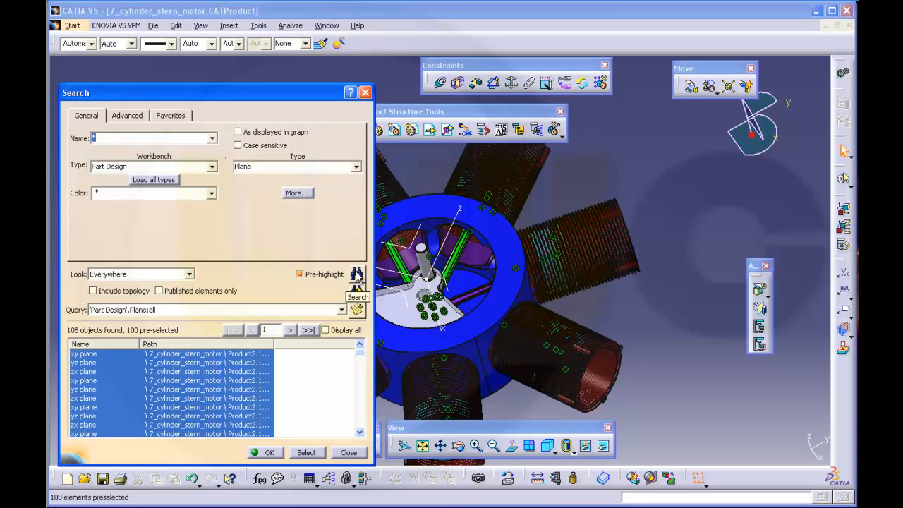
Save the query as favourite hide_show_planes and select the 100 found planes.
left_click(356, 310)
type("hide_show_planes")
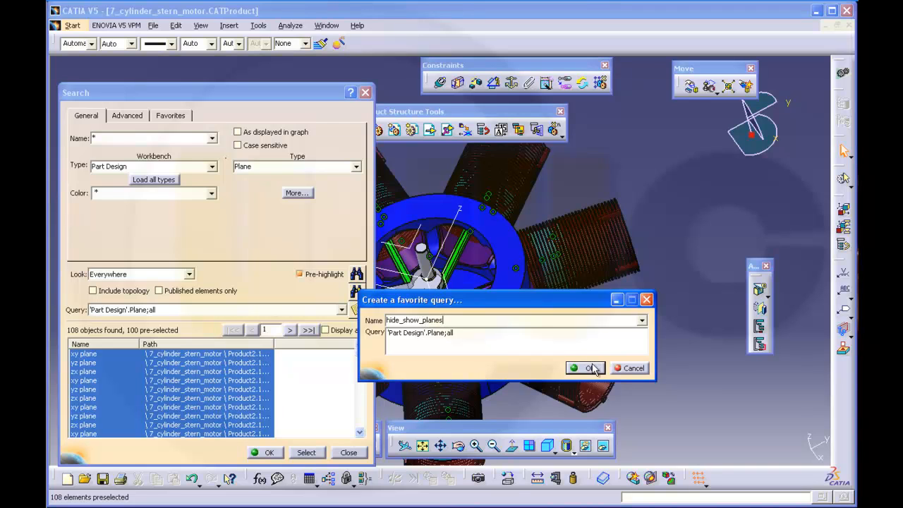
left_click(587, 367)
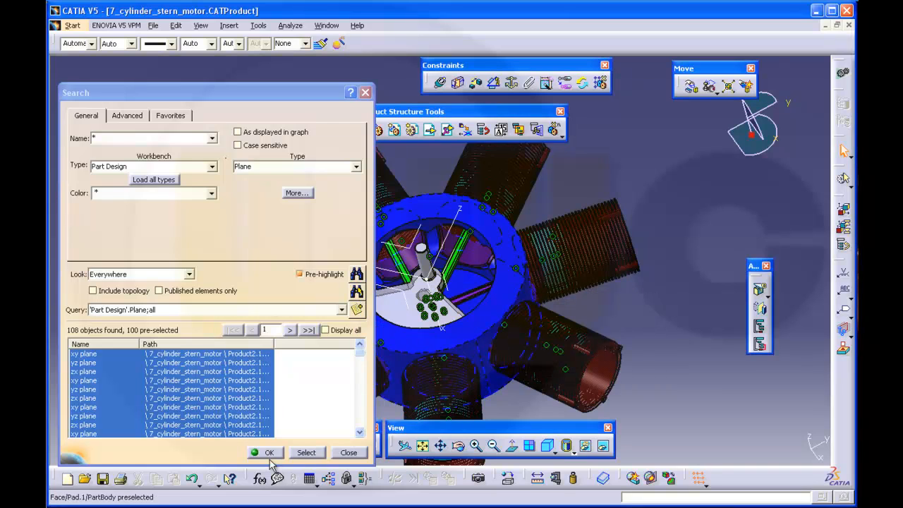
left_click(268, 451)
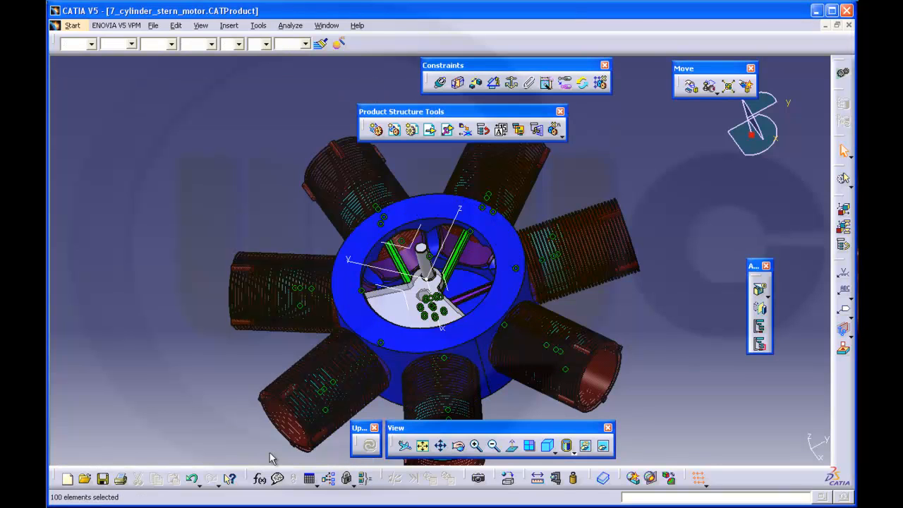
mouse_move(689, 340)
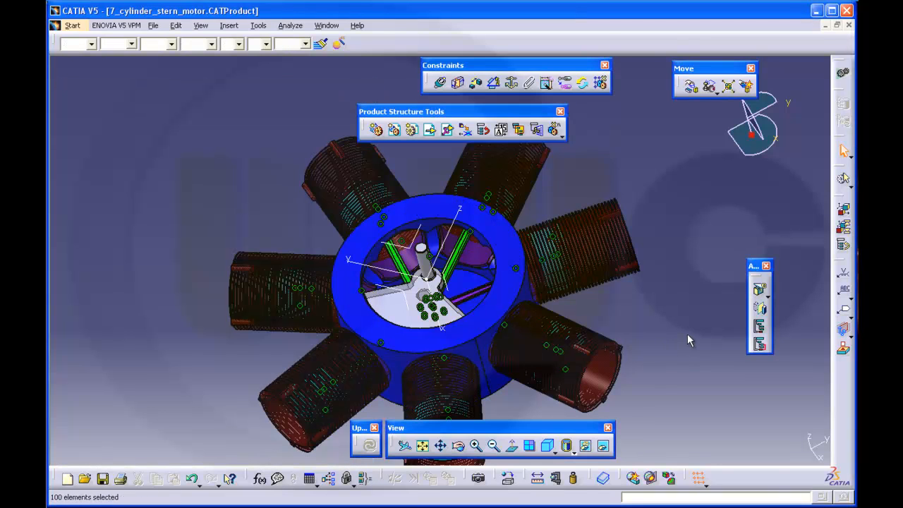